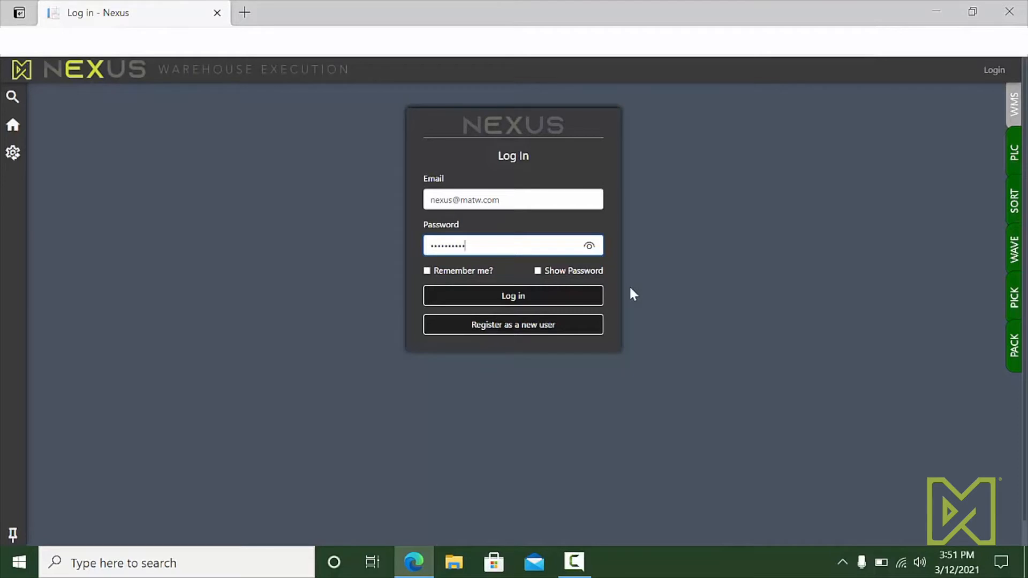
Sign in to Nexus WES with the pre-filled credentials
click(513, 296)
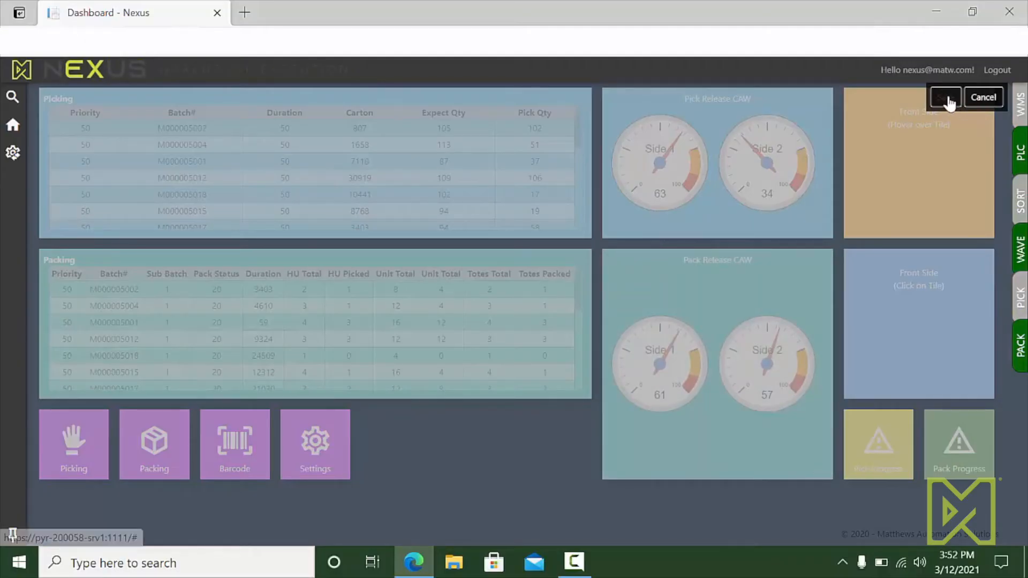
Save the dashboard layout to return to the live dashboard view
click(983, 97)
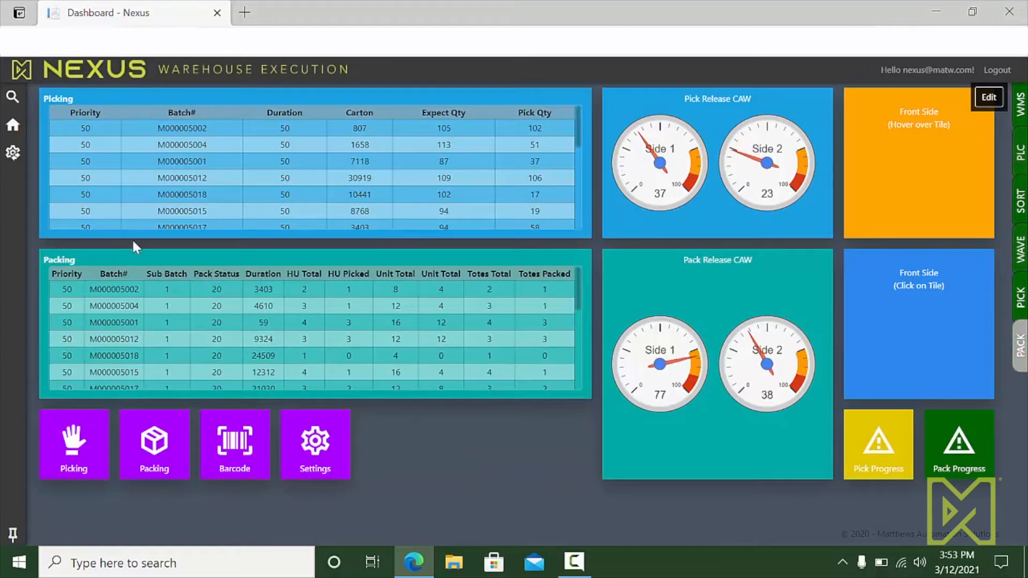
In the Carton Update Message Log, add an advanced filter criterion on the OrigCtnnum column
click(13, 152)
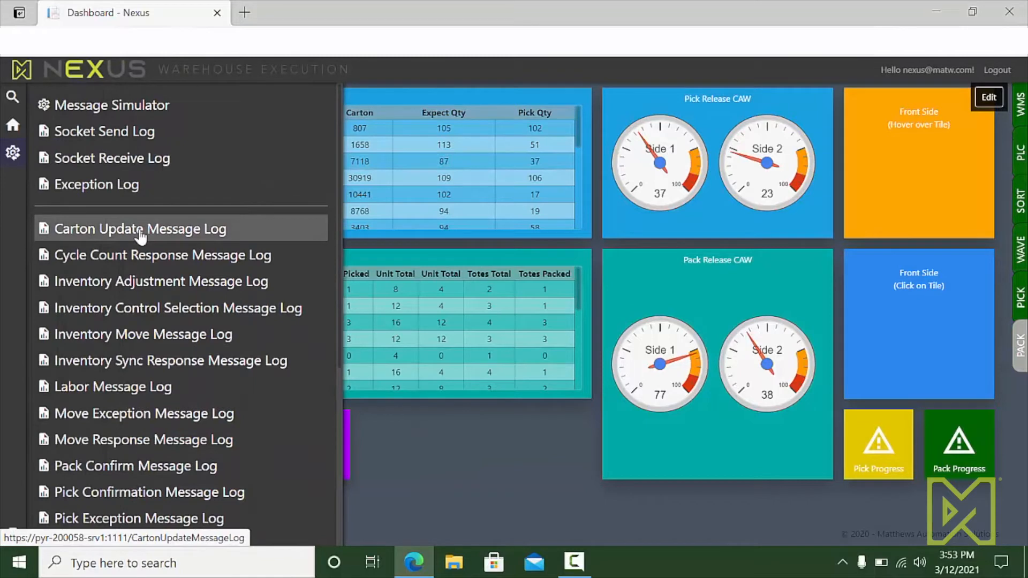
click(140, 228)
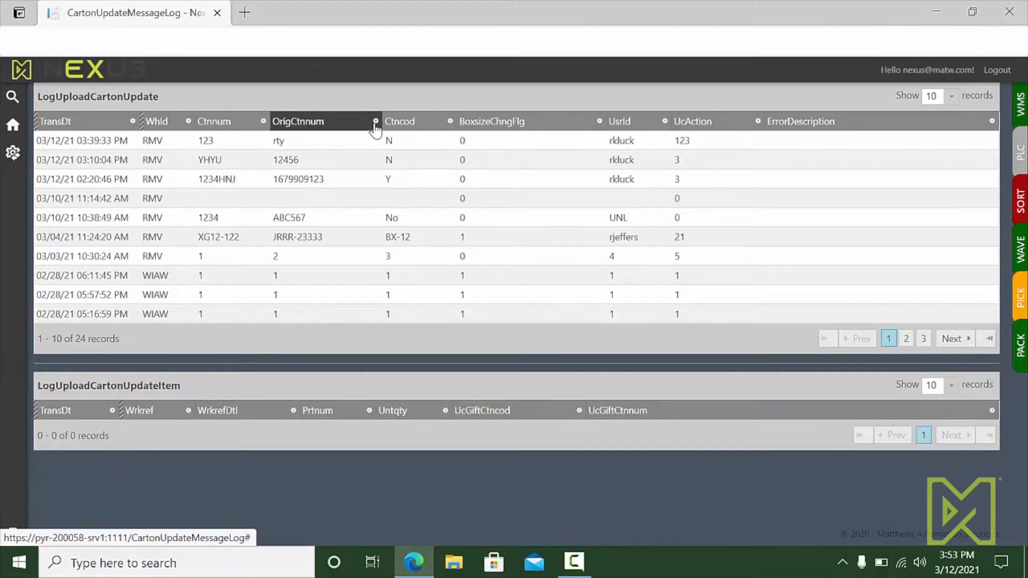
click(376, 121)
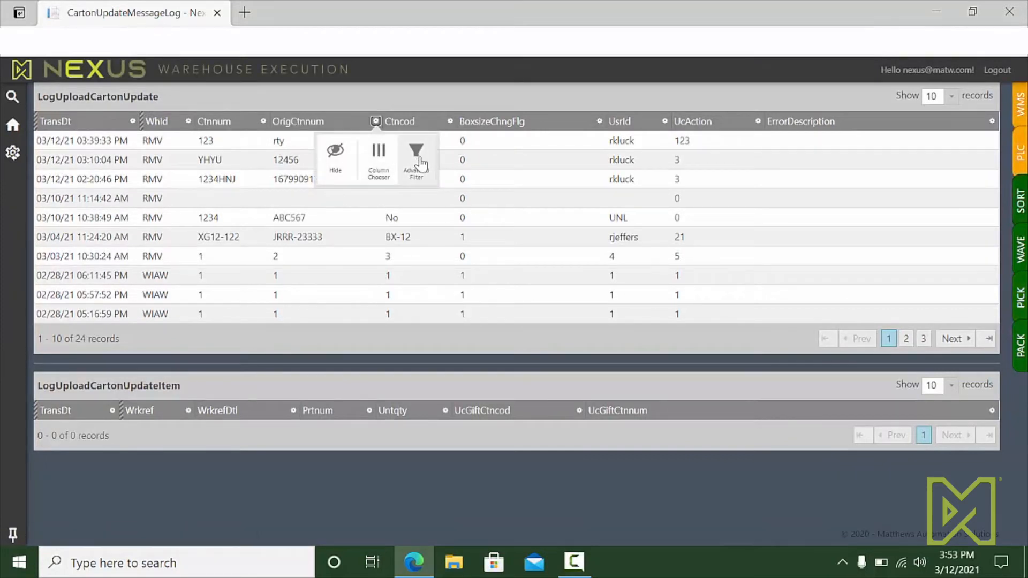
click(415, 154)
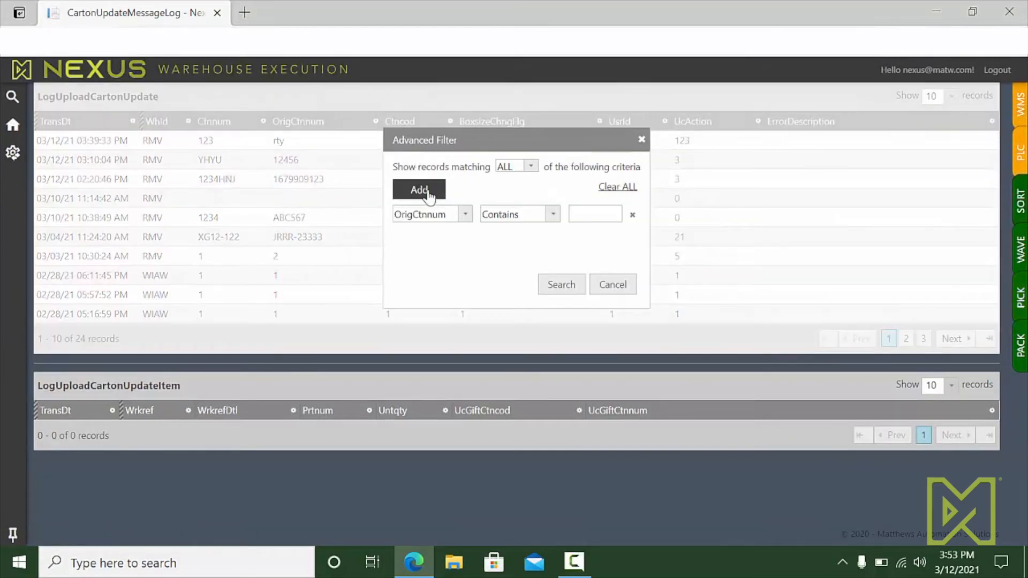
click(419, 189)
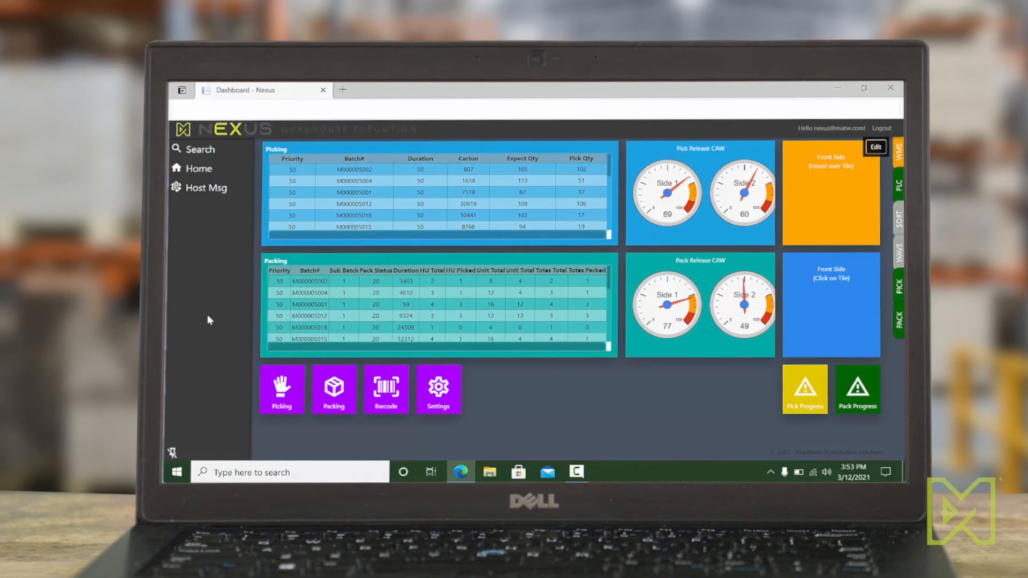
click(207, 191)
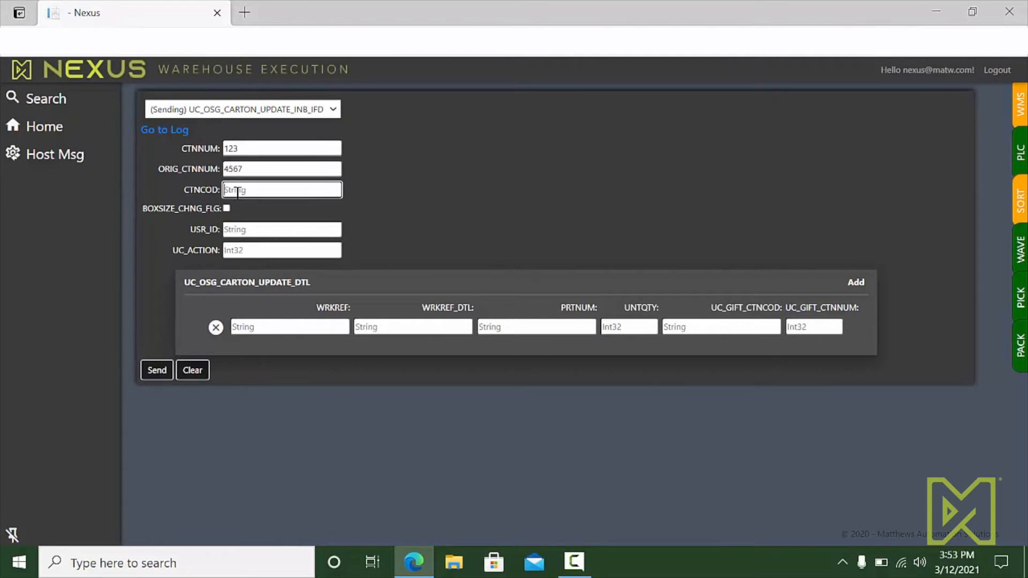
text(N)
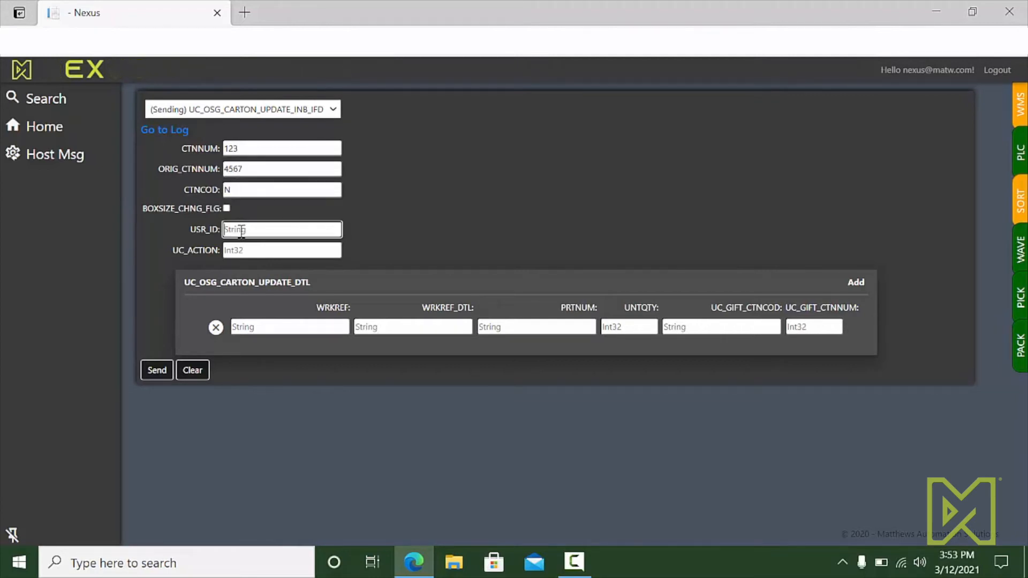
text(rkluck)
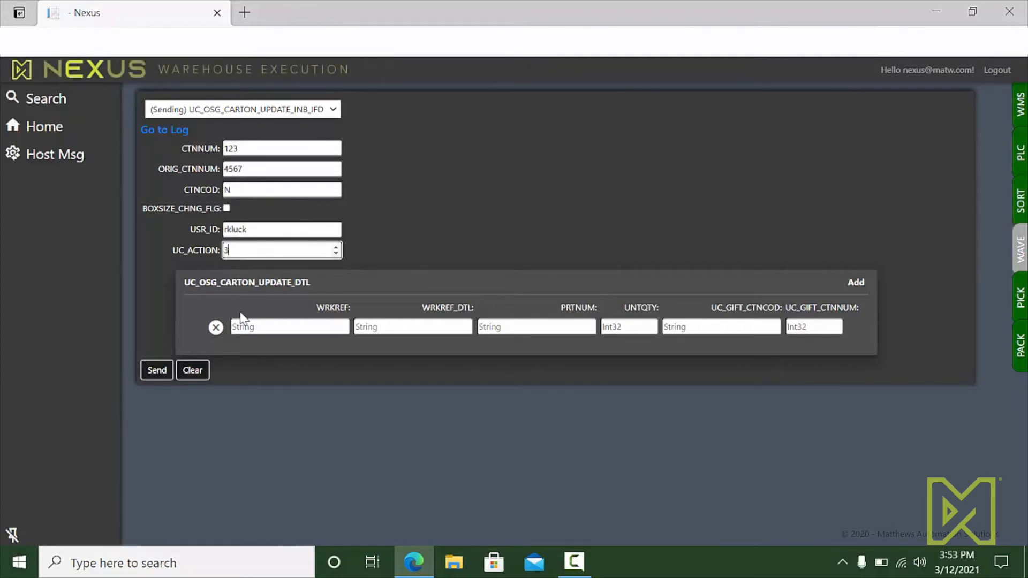
text(TestT)
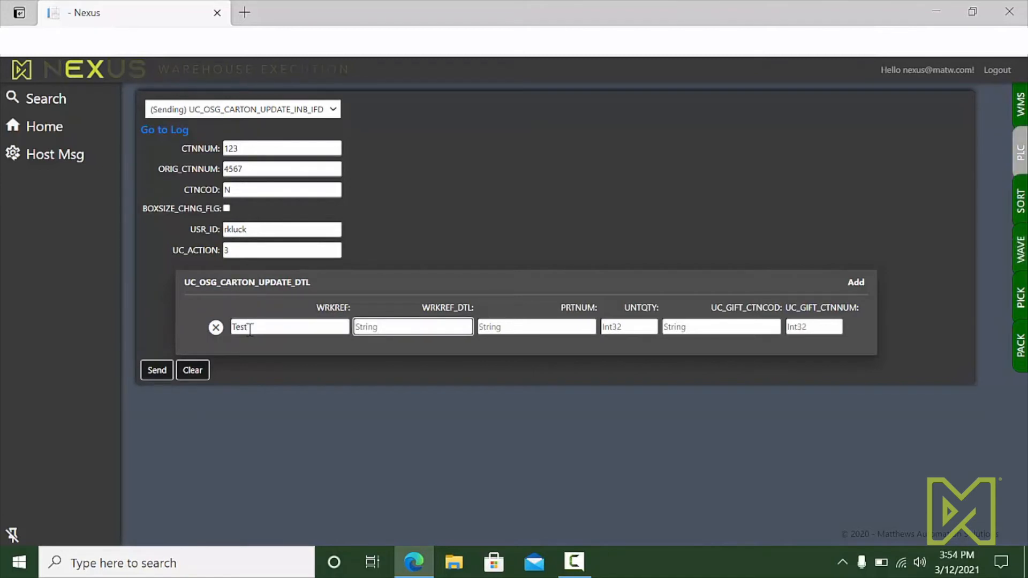
text(6788)
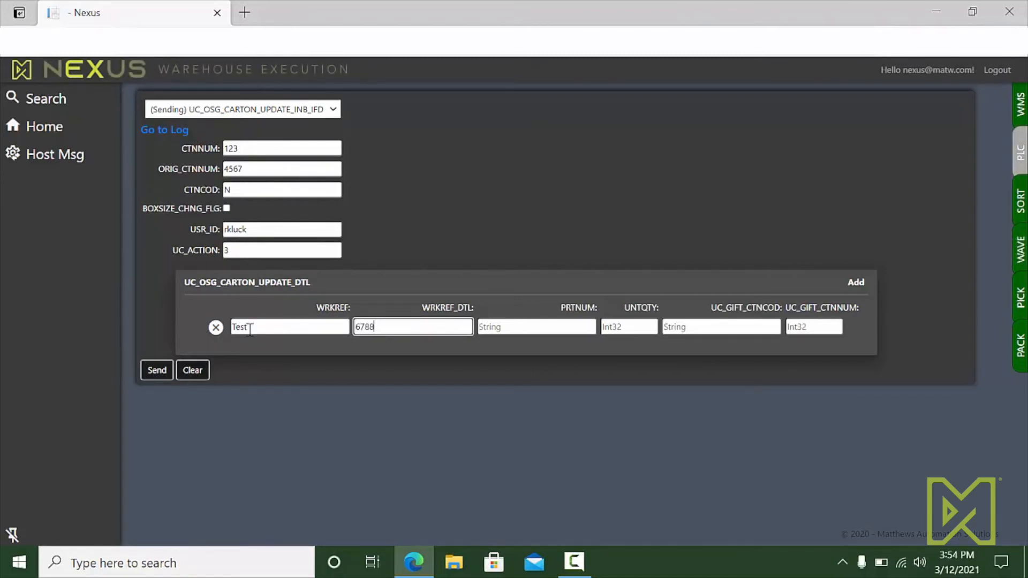
text(3566)
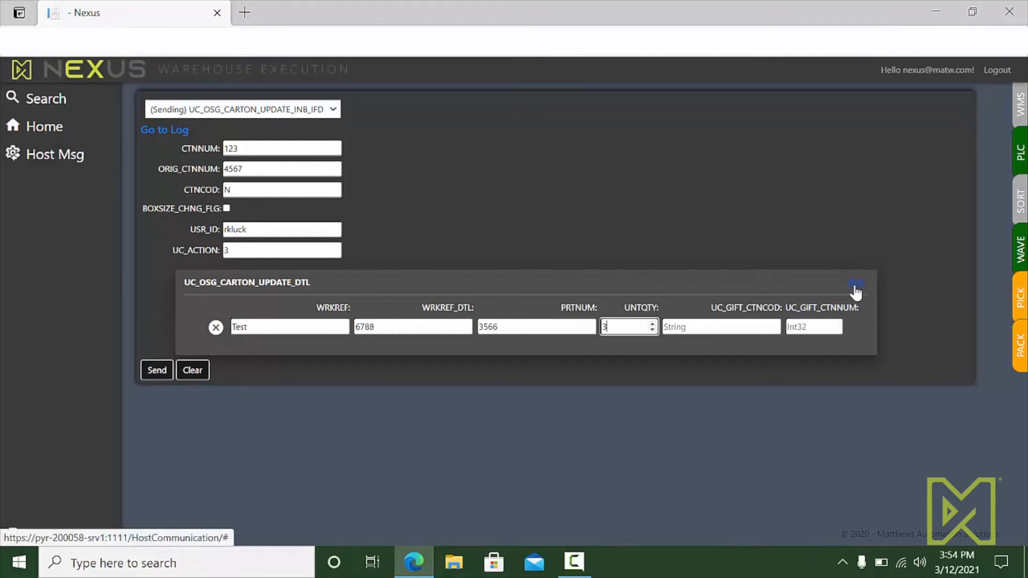
Add a second carton detail line with values fhfhj, 45667 and ABC
click(856, 281)
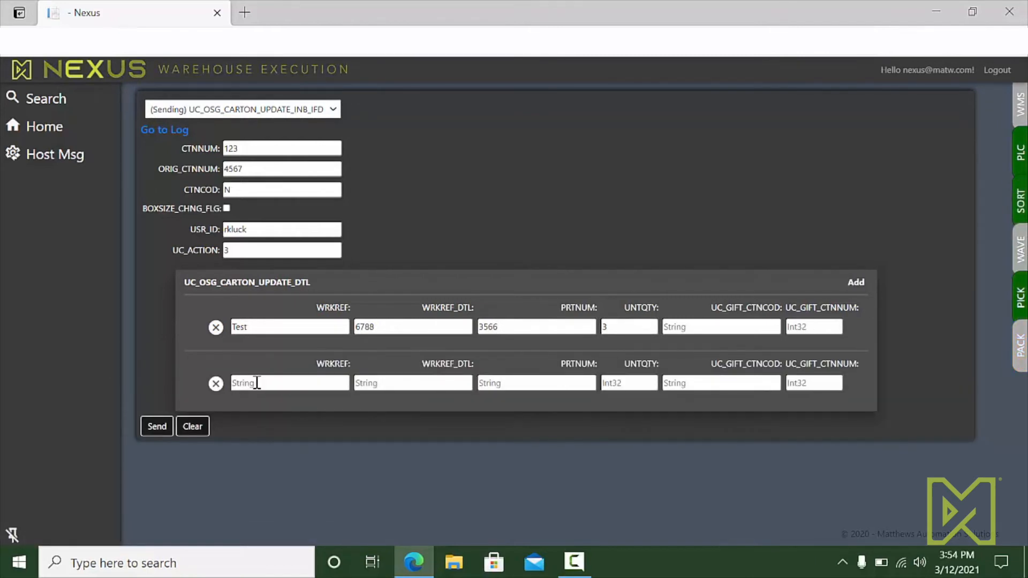
text(fhfhj)
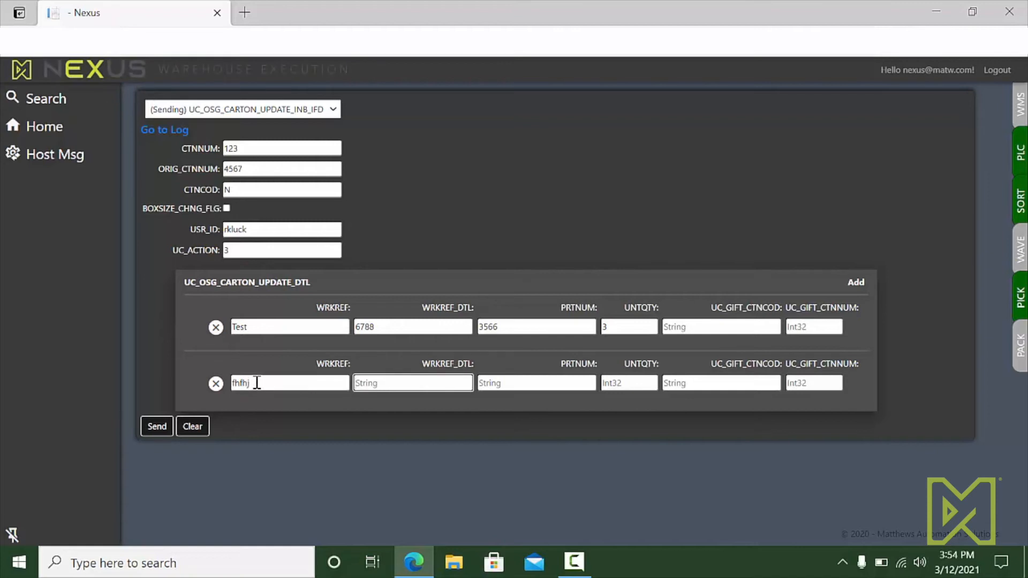
text(45667)
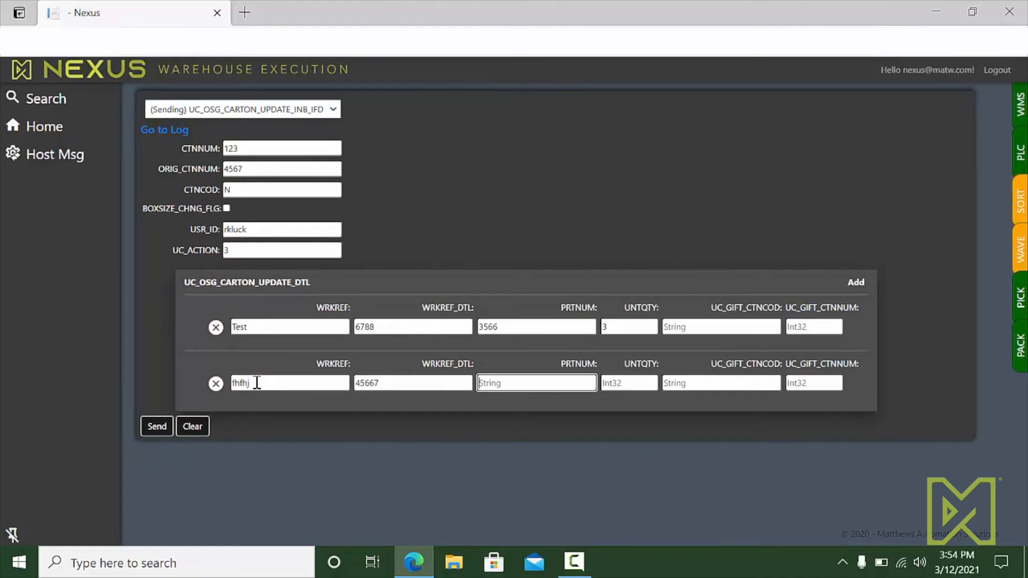
text(ABC567)
click(629, 382)
text(3)
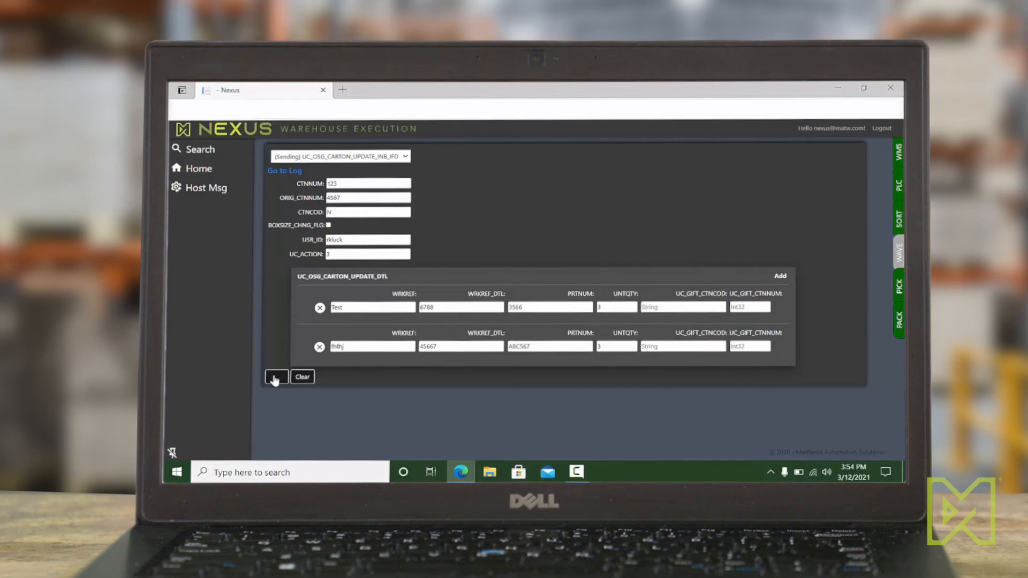
Send the carton update message, acknowledge success, and view a rawData entry in the Socket Receive Log
click(275, 376)
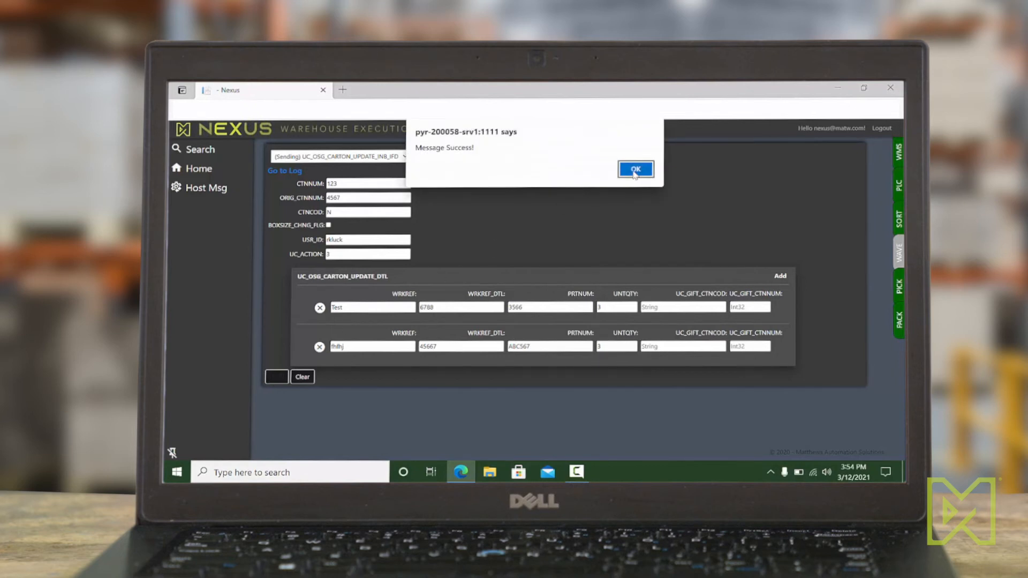
click(634, 170)
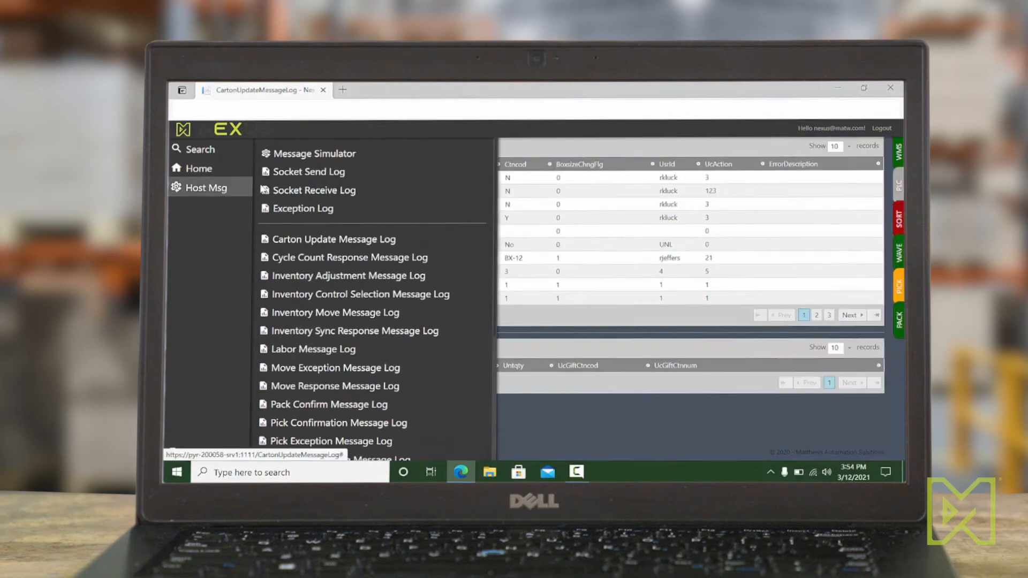
click(314, 191)
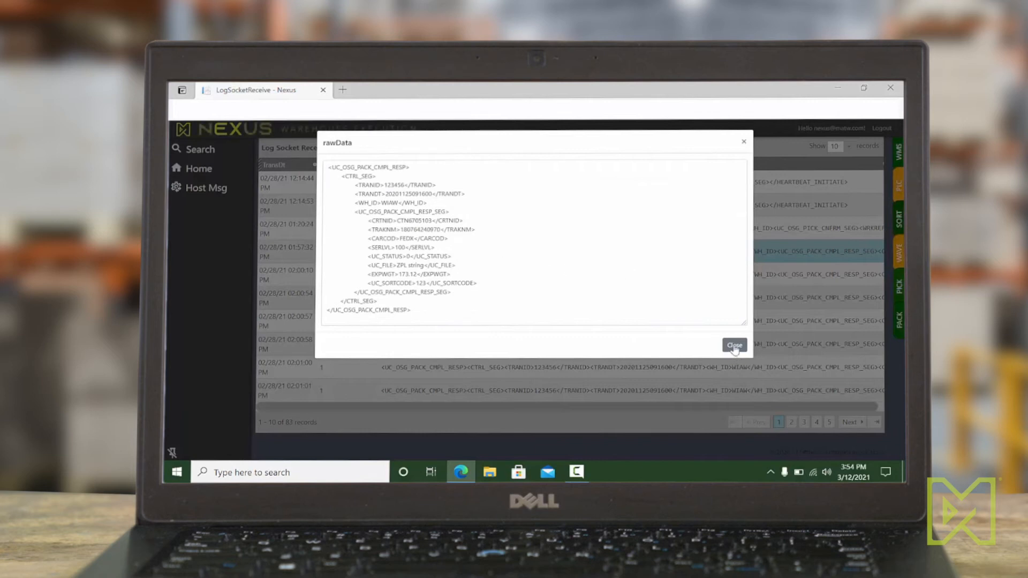
click(735, 345)
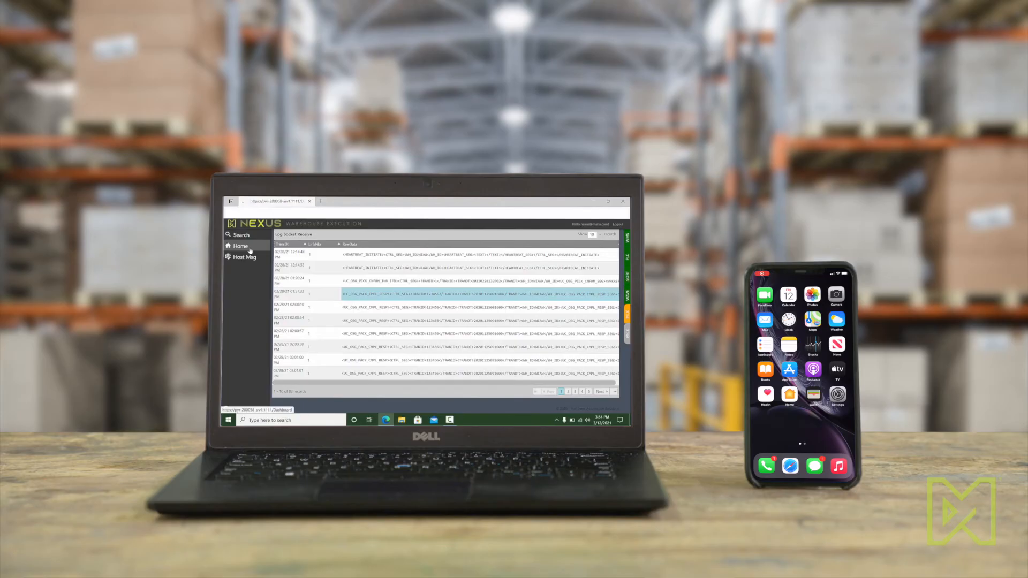
Return to the dashboard, then browse the carton message log records on the phone
click(240, 247)
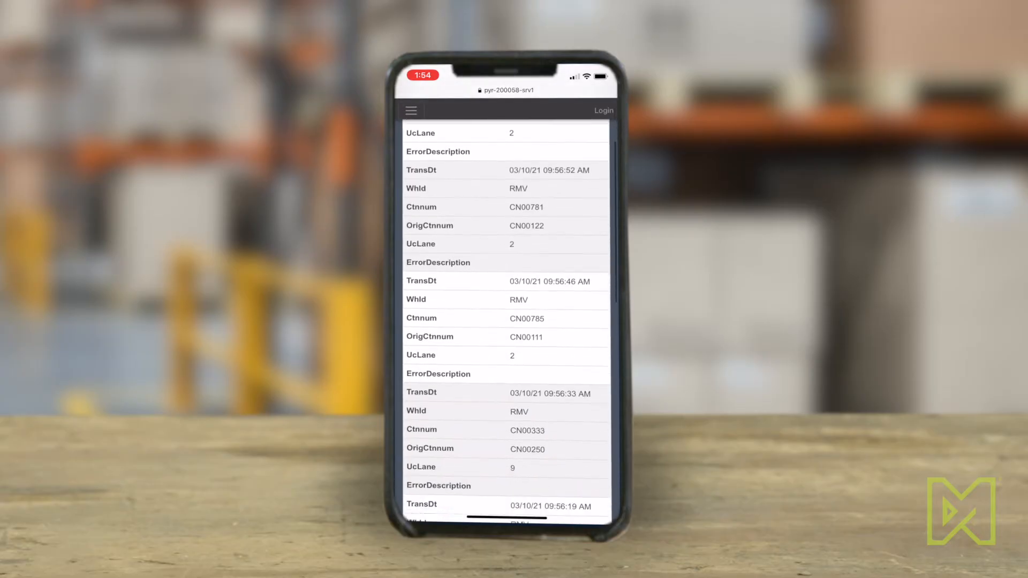
scroll(down, 3)
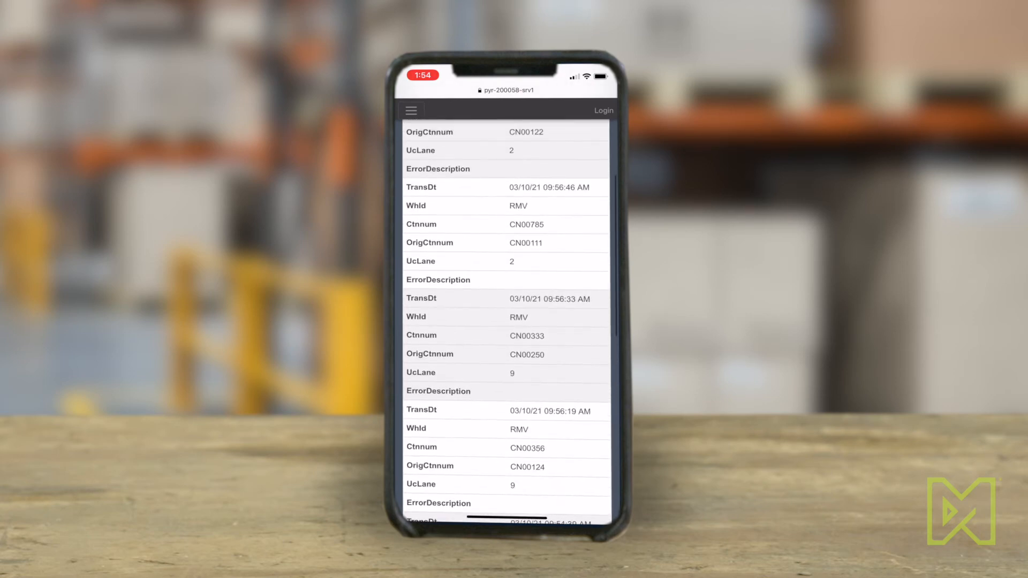
click(549, 212)
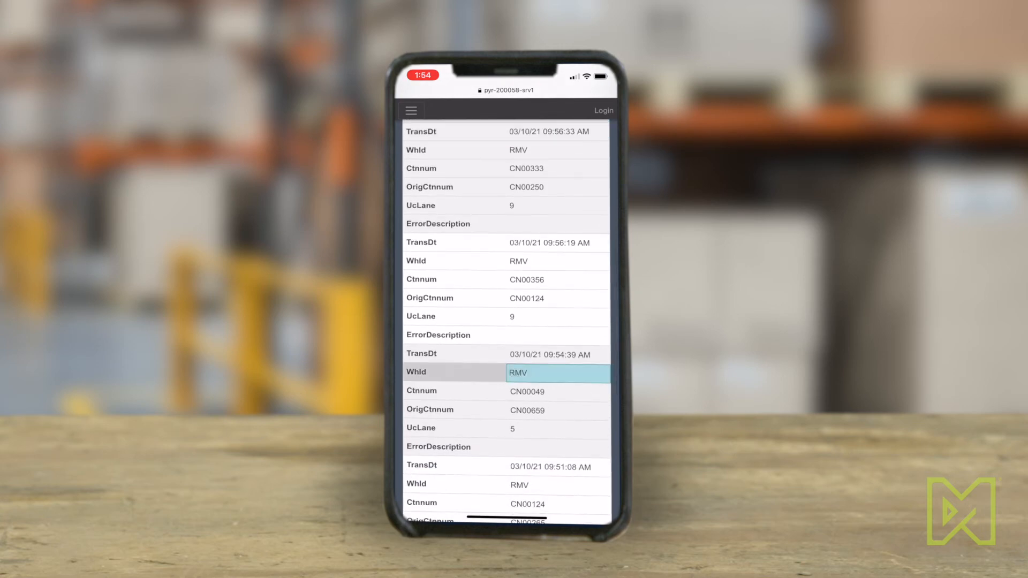
scroll(down, 3)
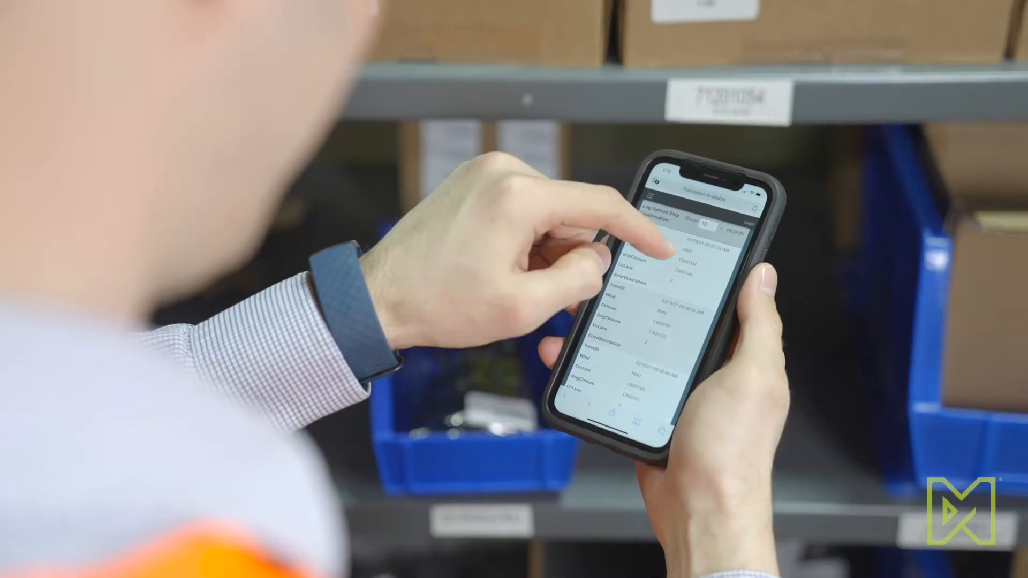
scroll(down, 3)
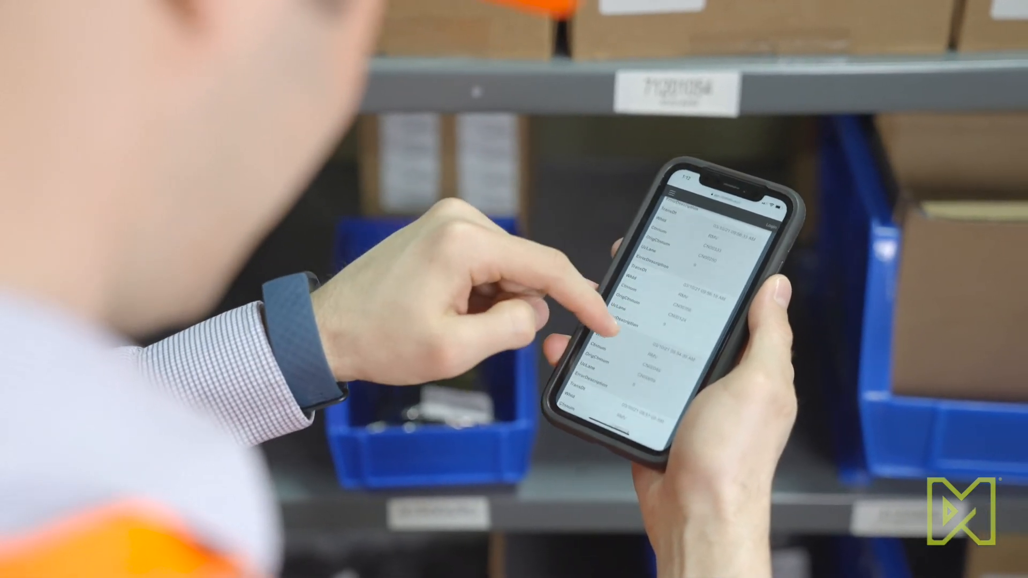